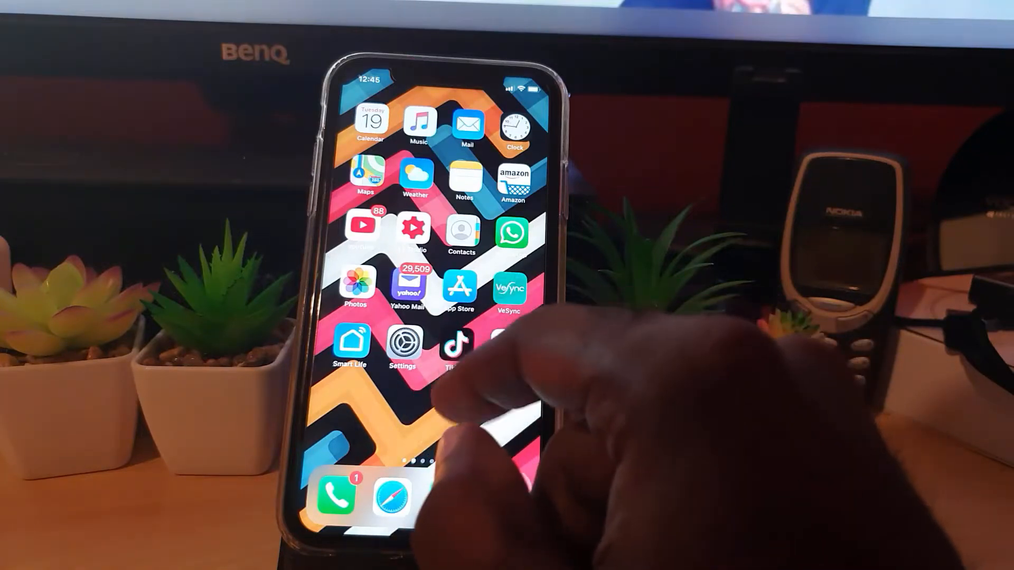
Step: Launch TikTok from the home screen and show its activity Inbox
click(460, 342)
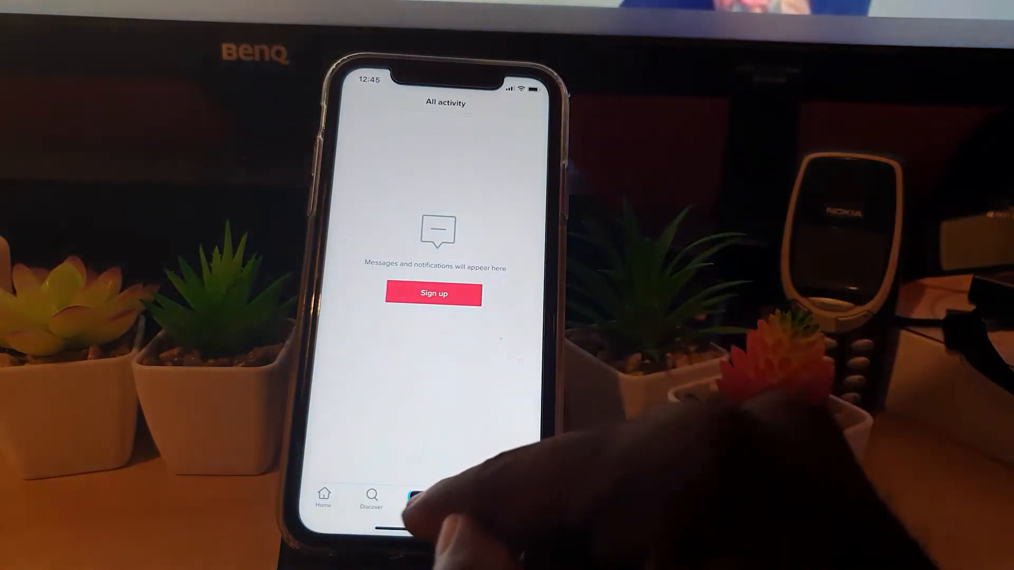
click(418, 495)
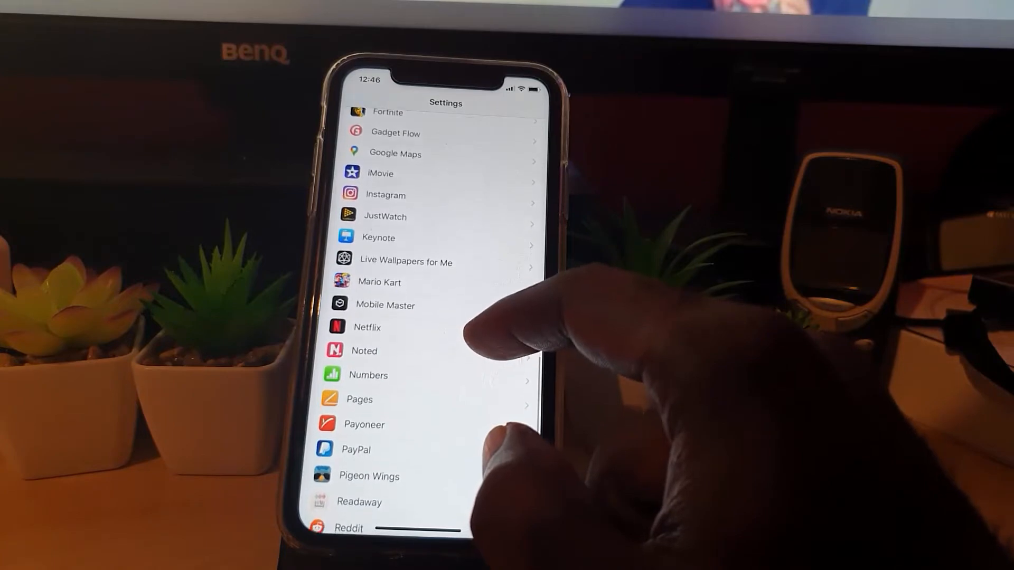
Step: Scroll the Settings app list to locate TikTok among installed apps
scroll(down, 3)
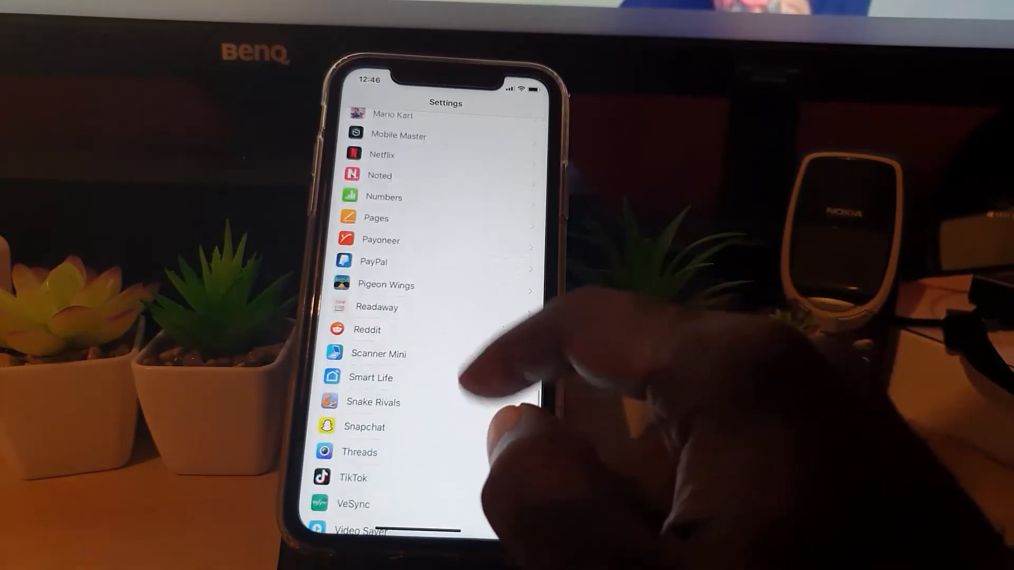
scroll(up, 3)
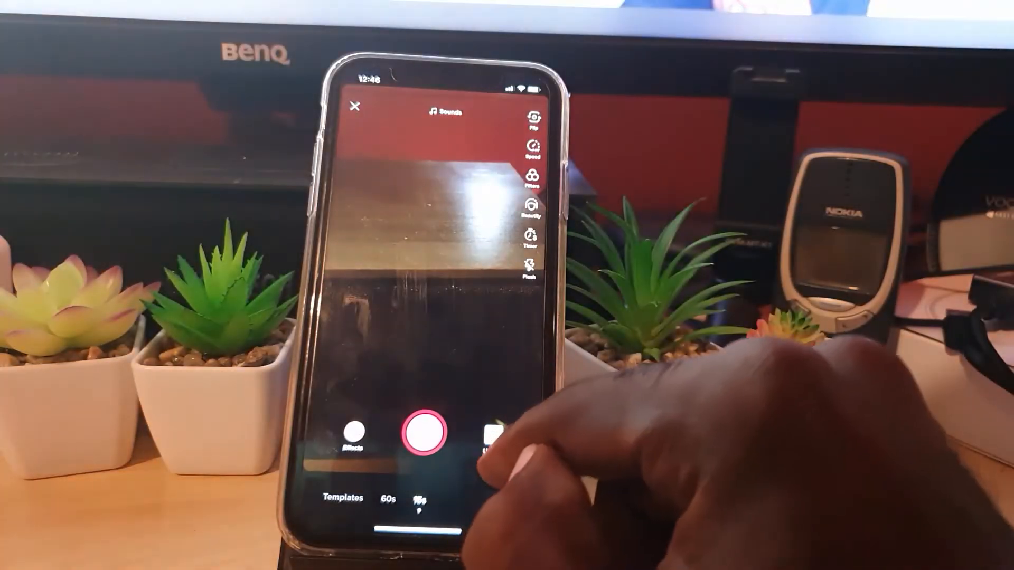
Step: Attempt a gallery upload and accept the 'Failed to access Photos' tip
click(493, 433)
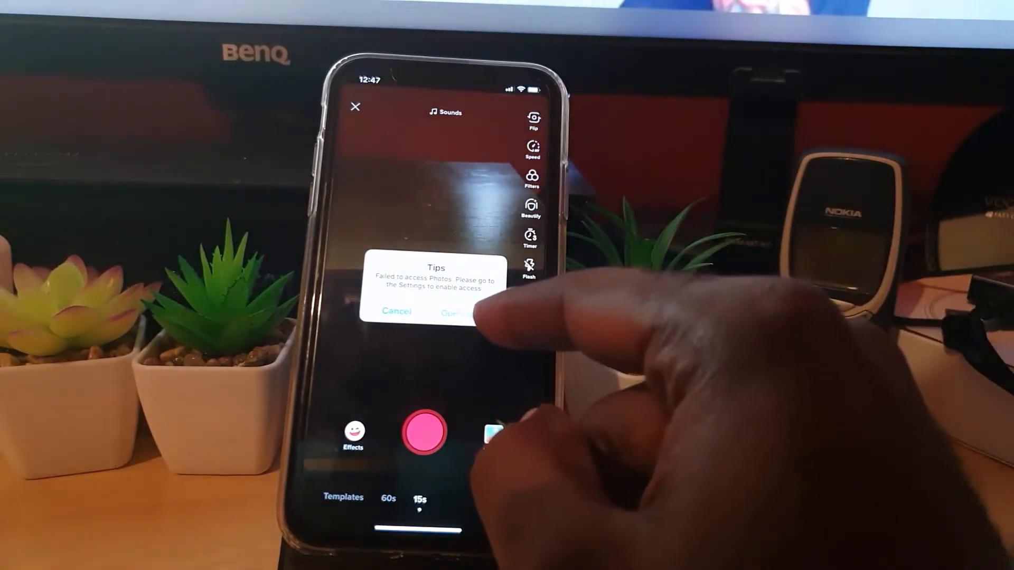
click(453, 313)
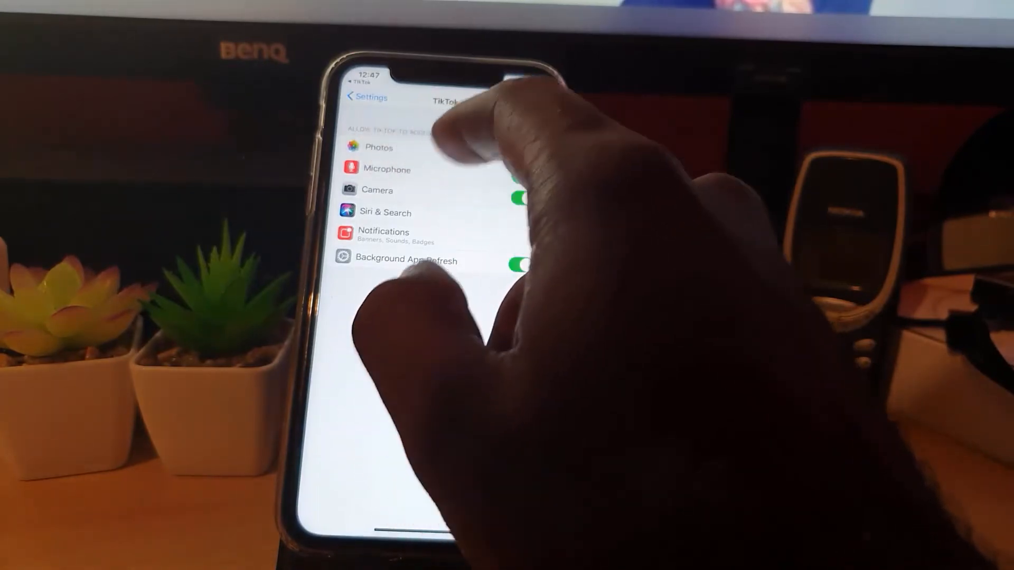
Step: Show TikTok's Allow Photos Access options, Never and Read and Write
click(379, 147)
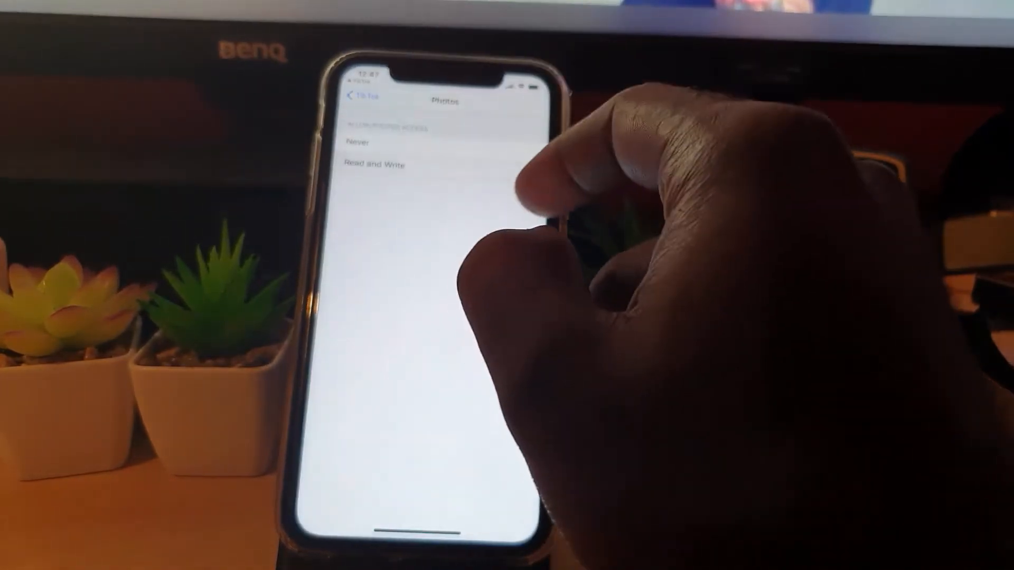